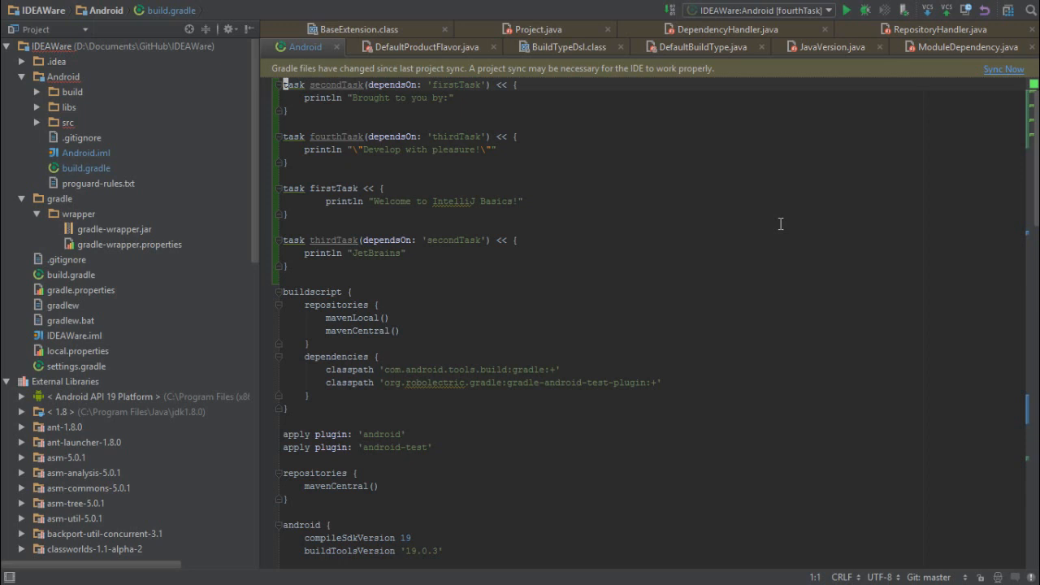
Step: Focus the build.gradle editor below firstTask and bring up the File menu
click(286, 226)
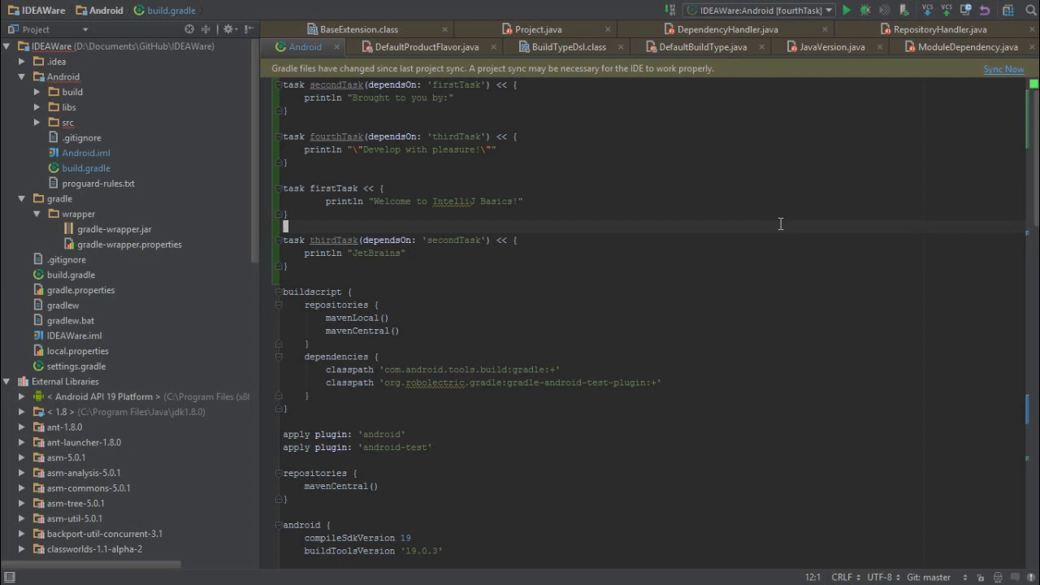
click(12, 9)
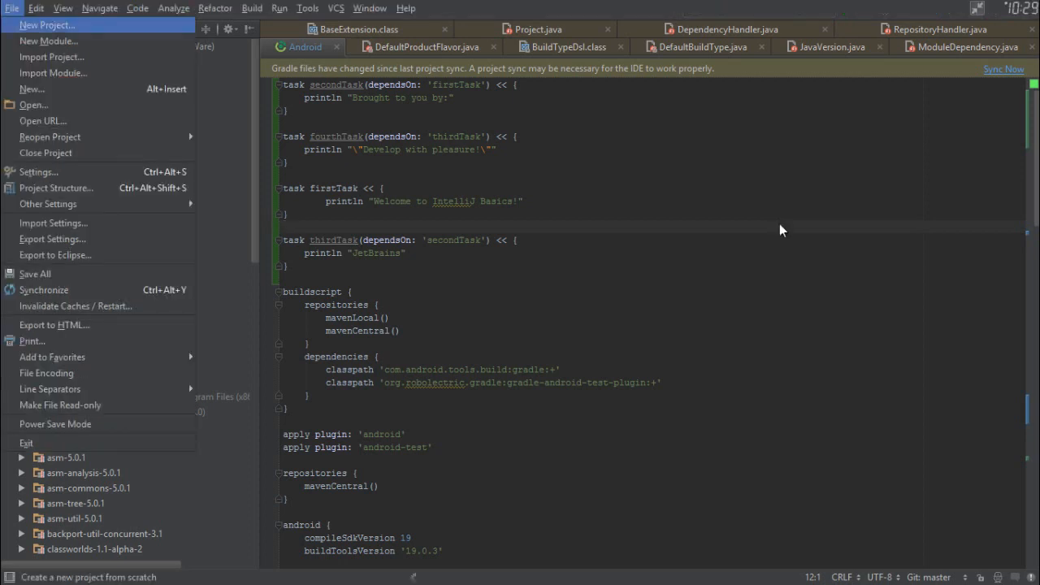
Step: Create the GradleAndroidDemo Gradle Android Module project using the Blank Activity template
click(46, 25)
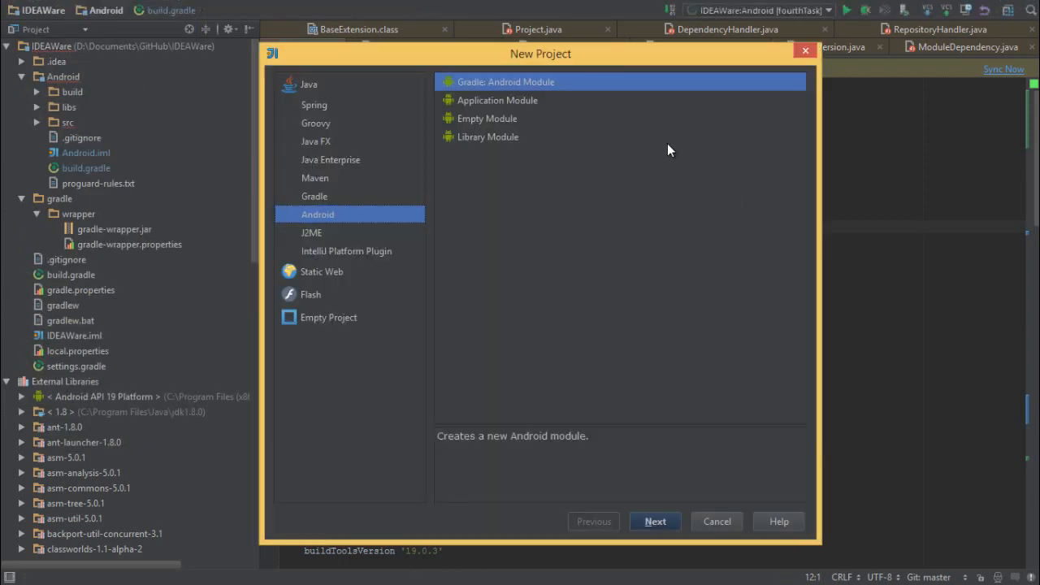
mouse_move(605, 135)
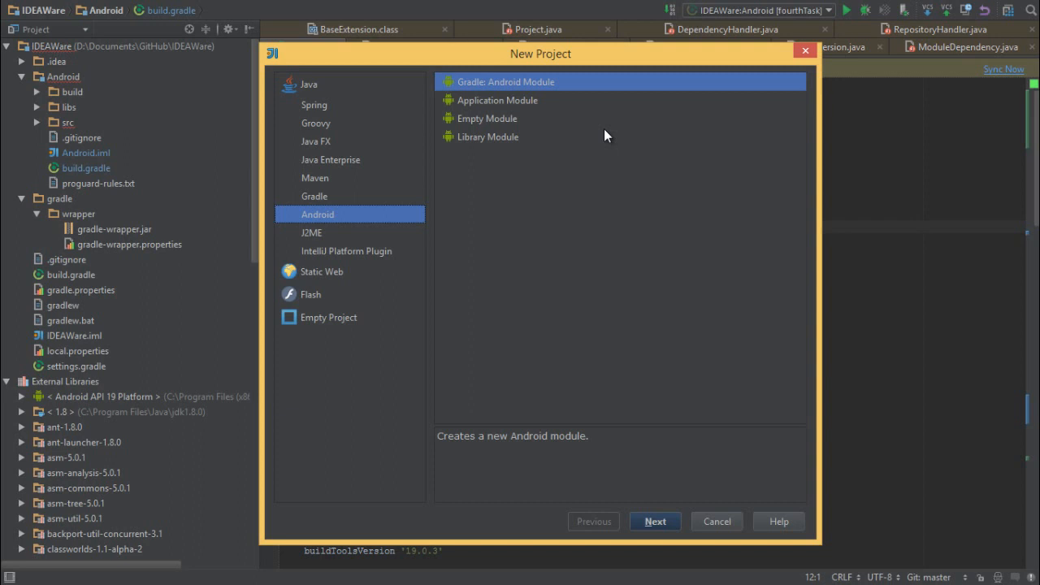
click(655, 521)
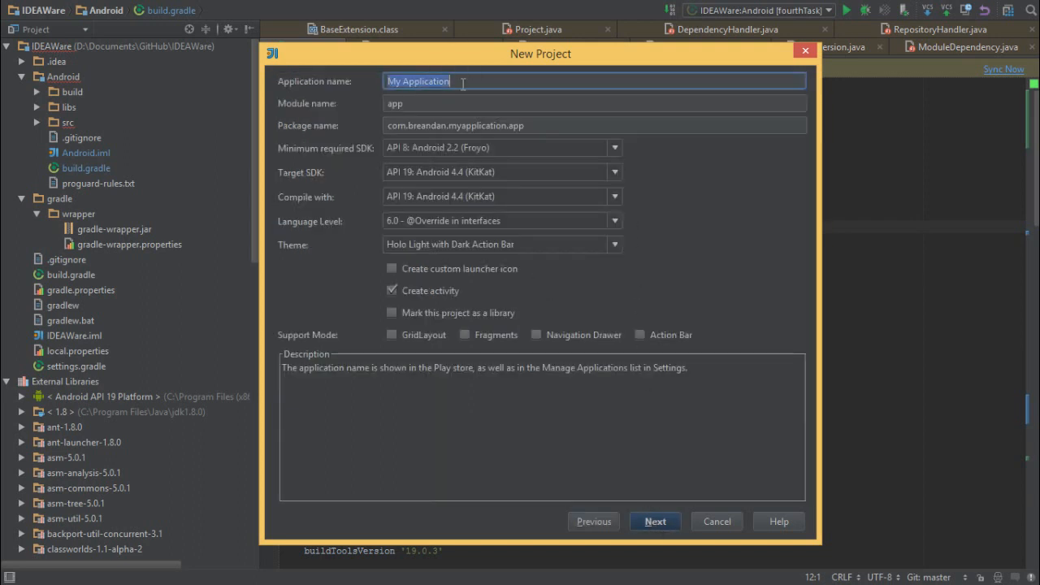
text(GradleAnd)
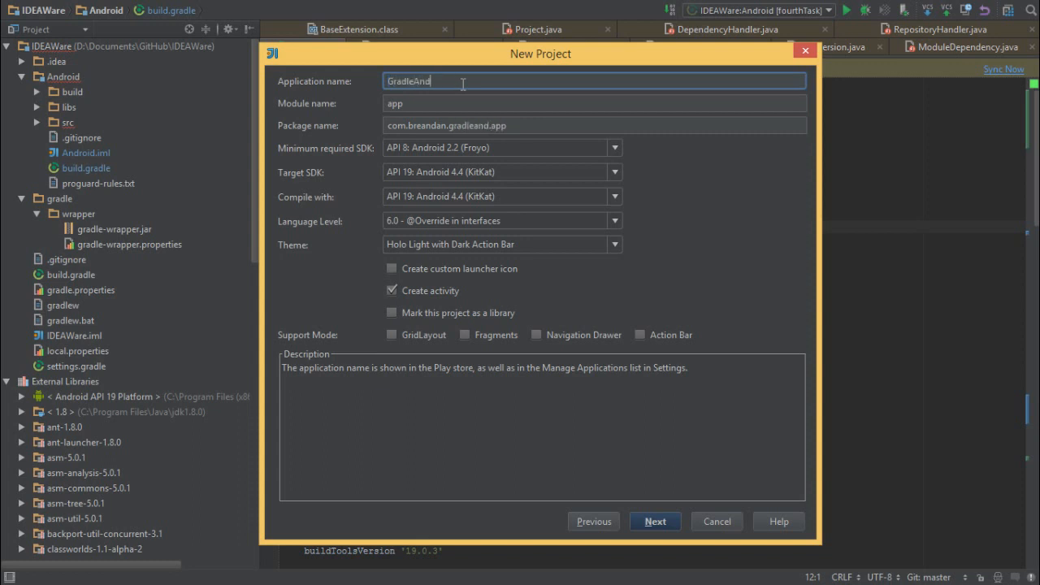
click(654, 521)
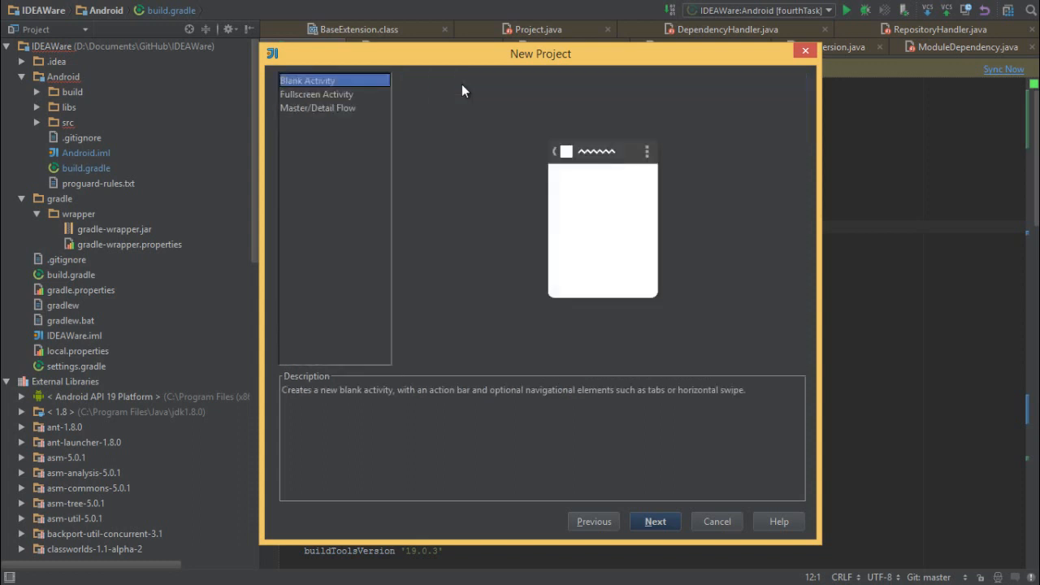
click(655, 521)
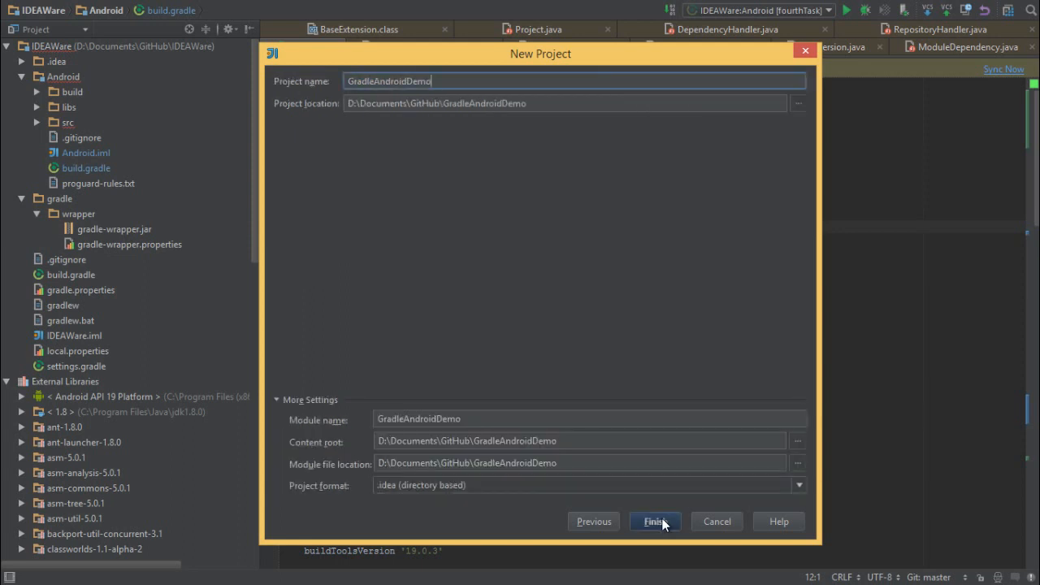
click(655, 521)
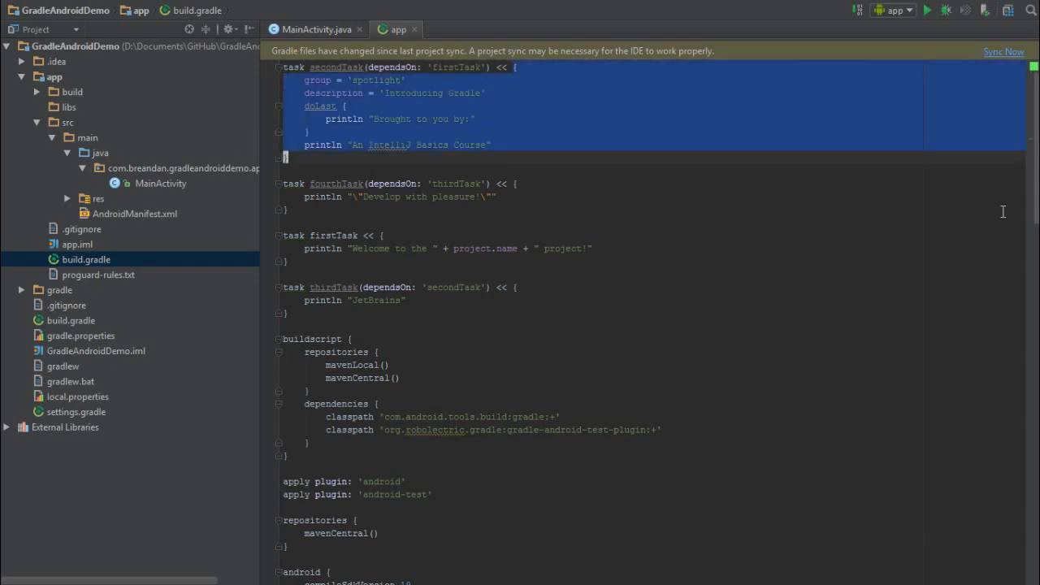
Step: Review the secondTask and firstTask blocks, then open the GradleAndroidDemo build file tab
key(Escape)
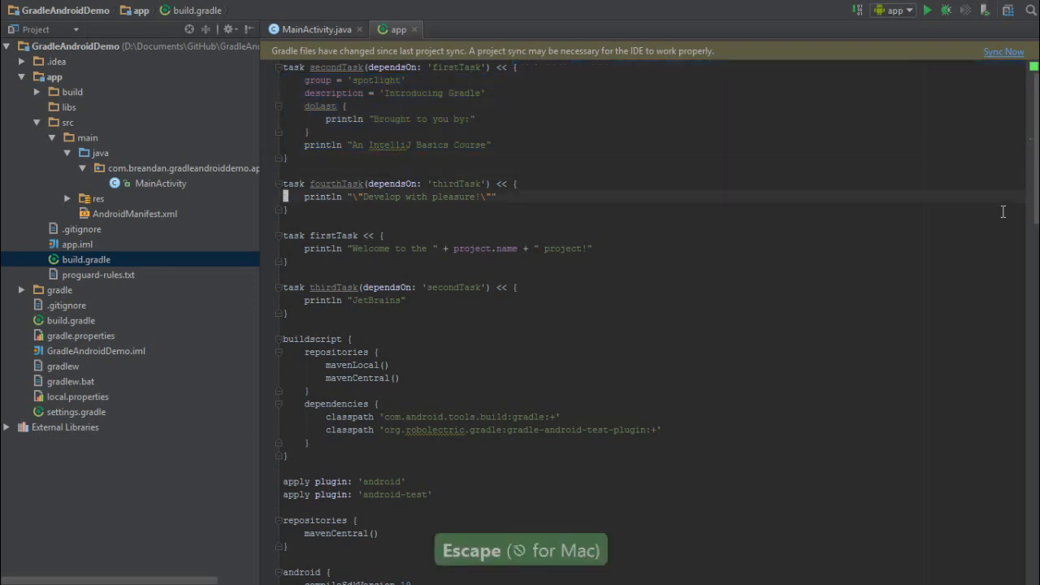
click(289, 209)
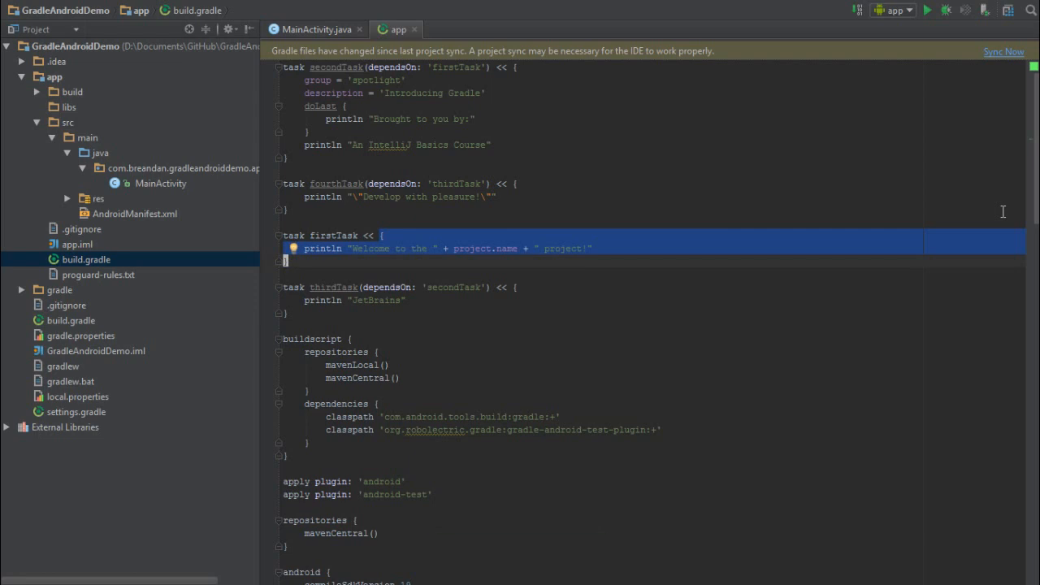
key(Escape)
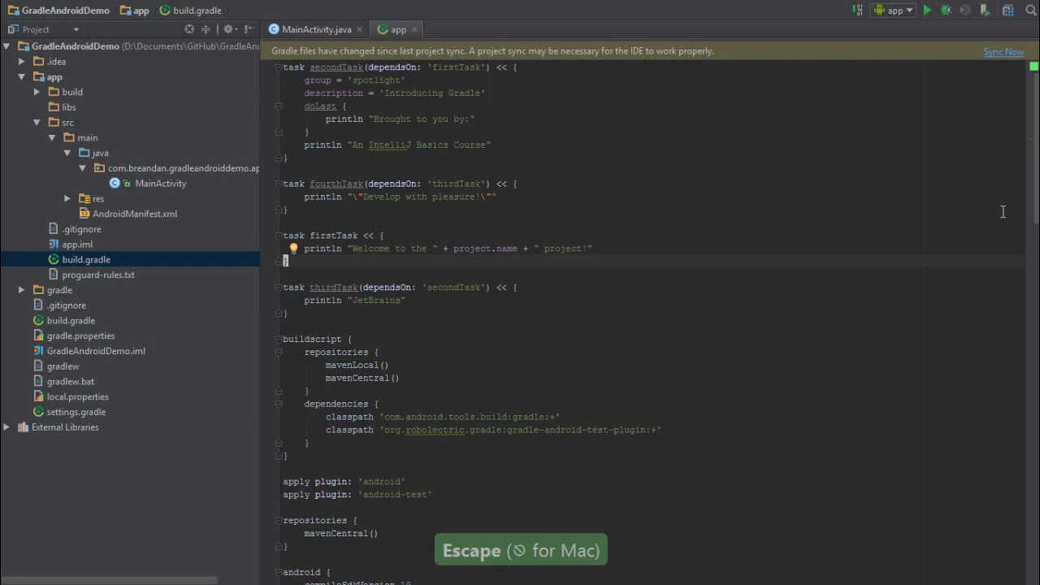
key(Escape)
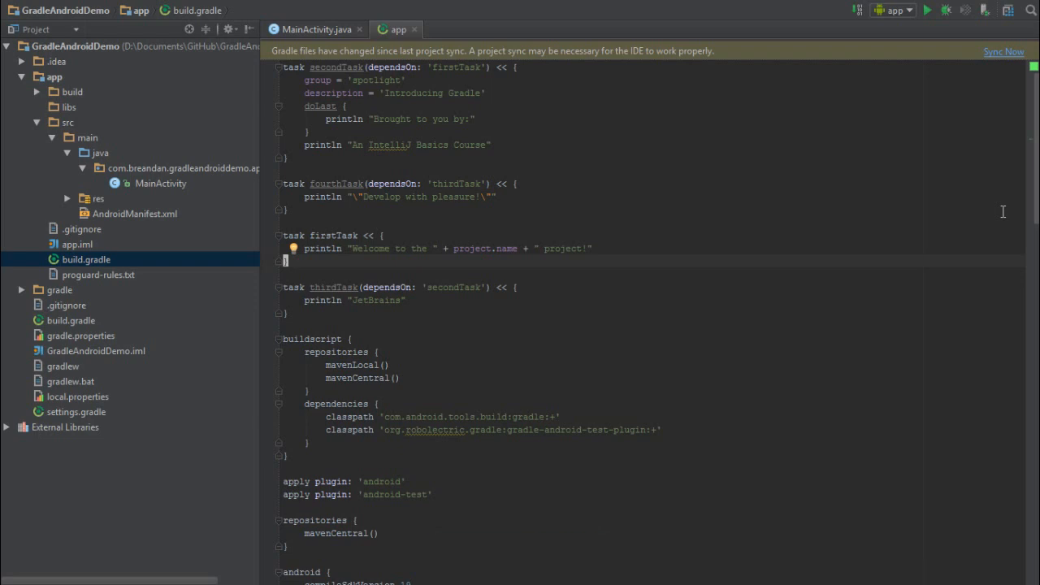
click(284, 300)
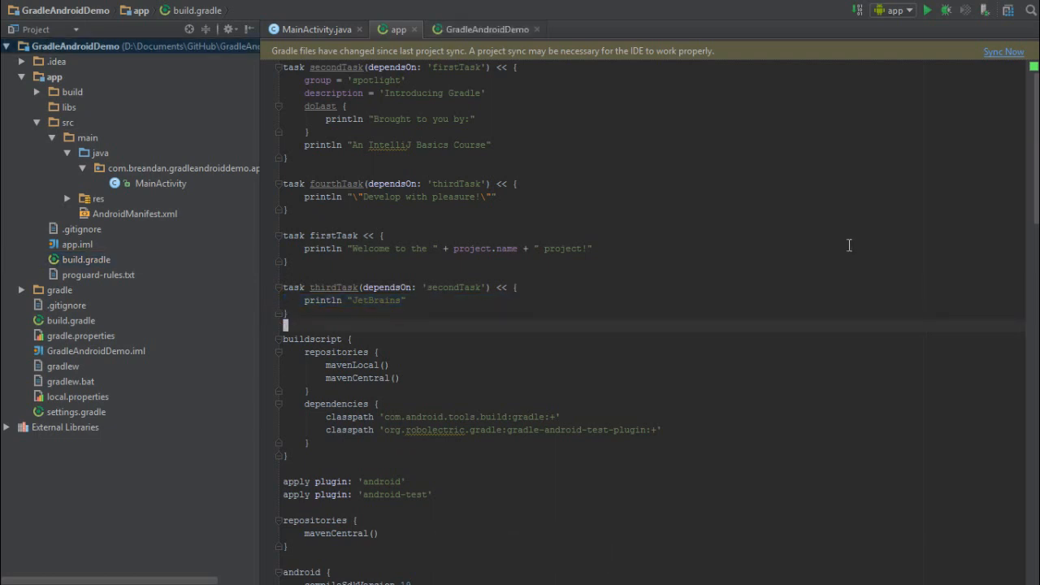
Step: Scroll through build.gradle, show the Gradle tasks view and refresh all Gradle projects
scroll(down, 3)
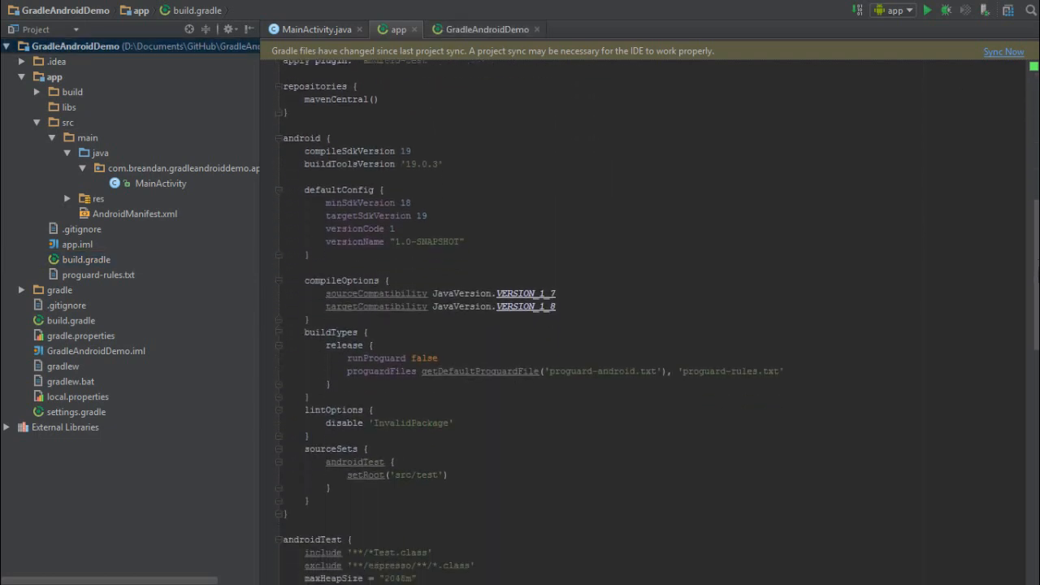
scroll(down, 3)
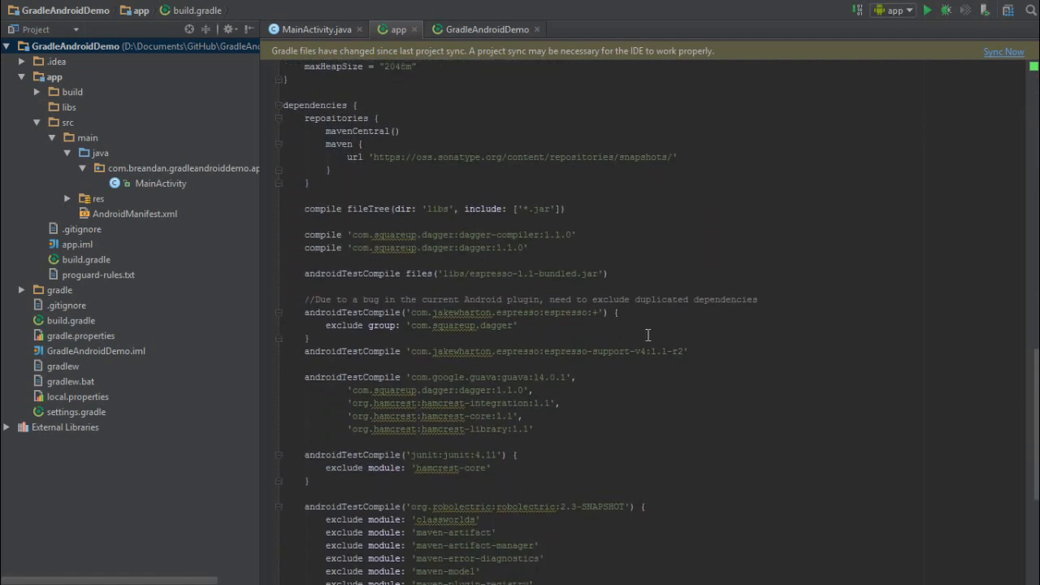
mouse_move(647, 335)
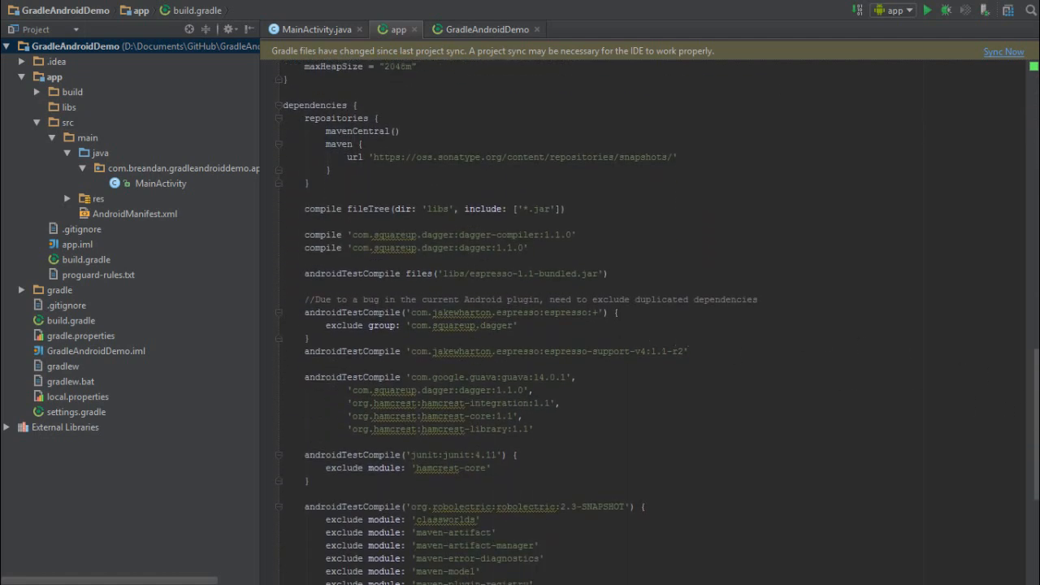
scroll(up, 3)
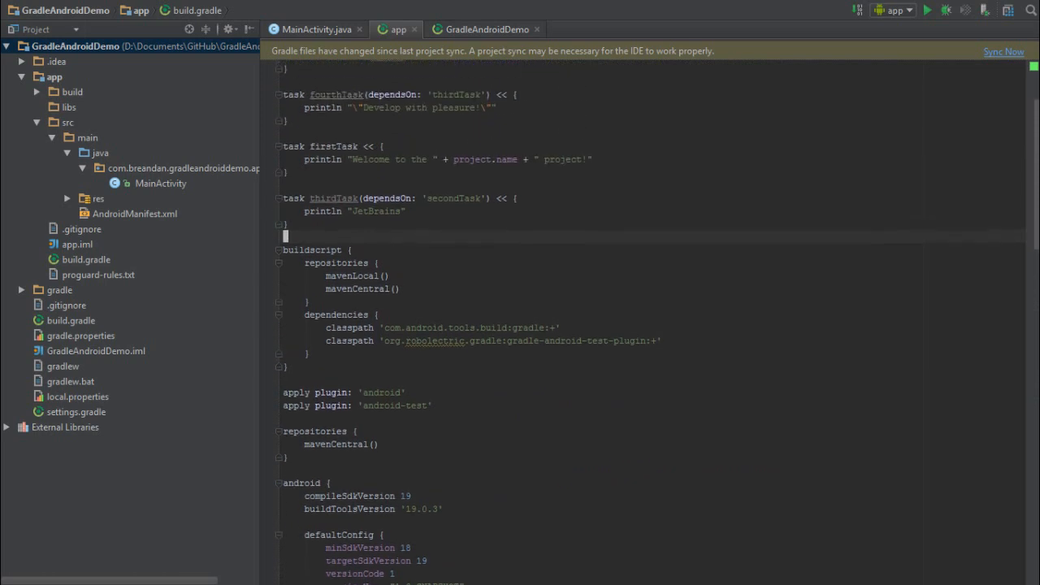
mouse_move(1002, 74)
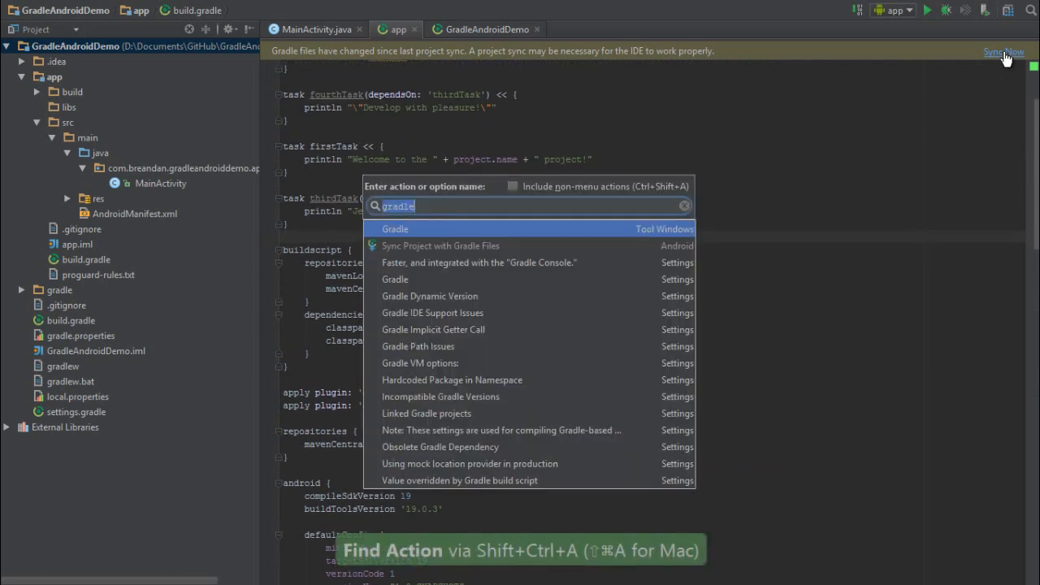
click(395, 228)
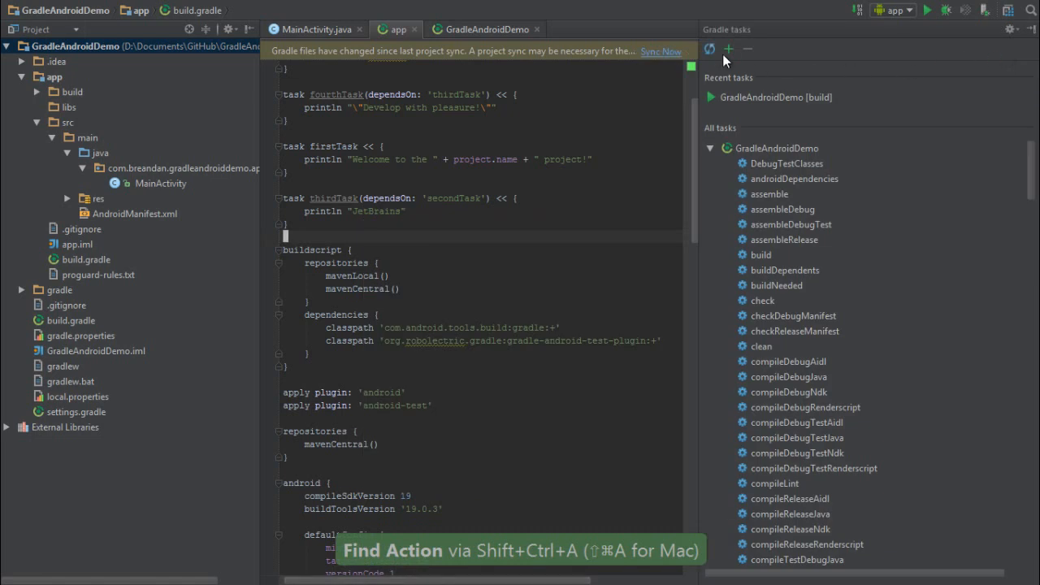
mouse_move(710, 49)
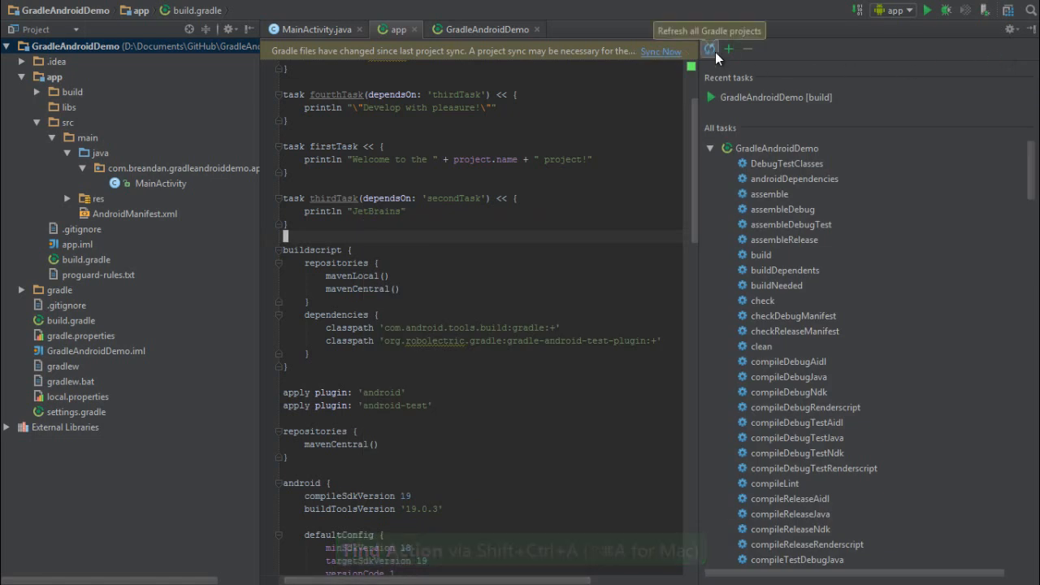
click(708, 49)
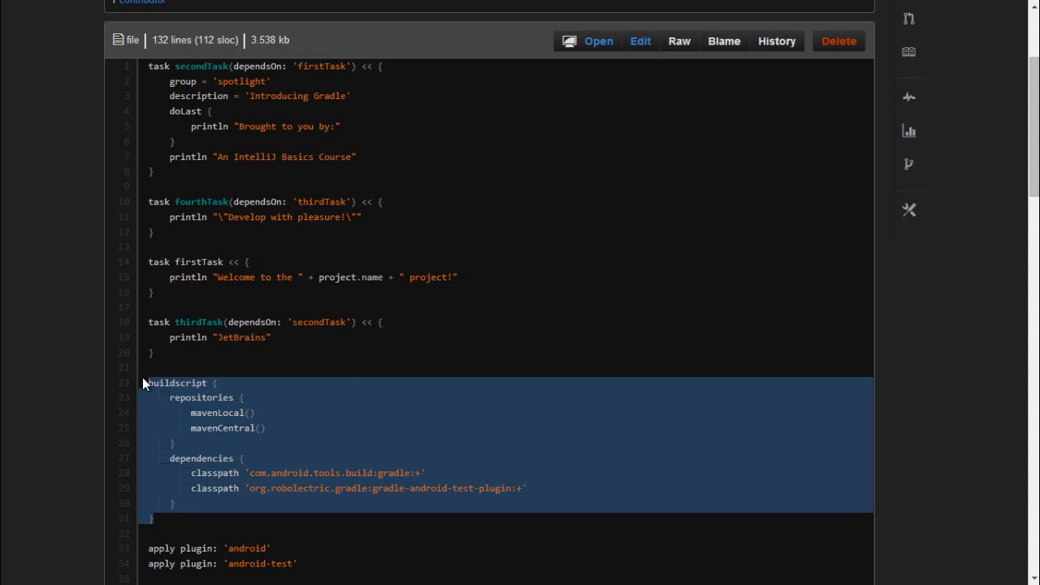
Step: Open the repository's build.gradle on GitHub to view the buildscript block
click(170, 169)
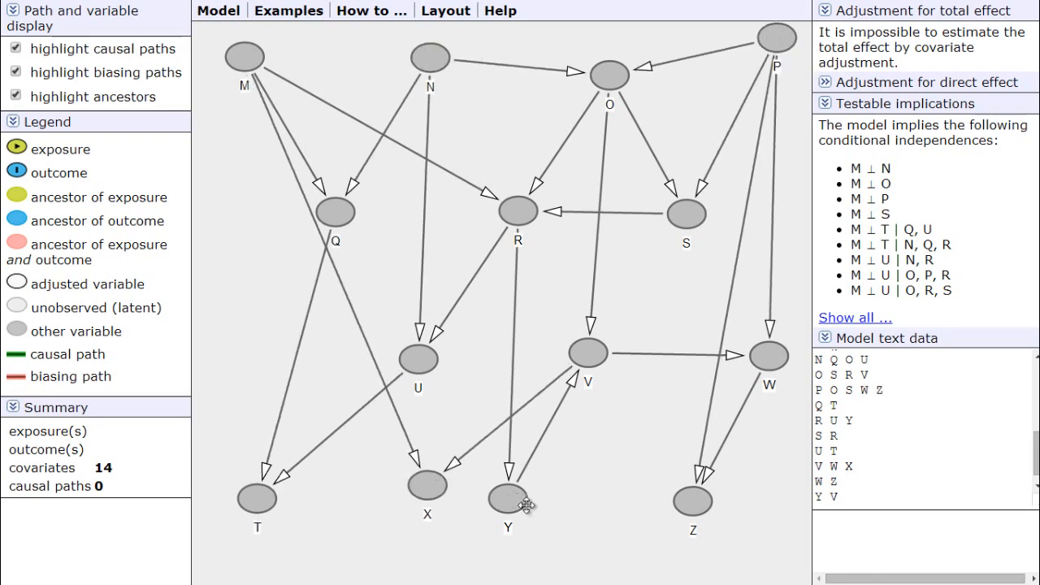
Step: Reposition nodes Y, V, W, X and P into a compact, less-crossed DAGitty layout
drag(508, 502, 525, 359)
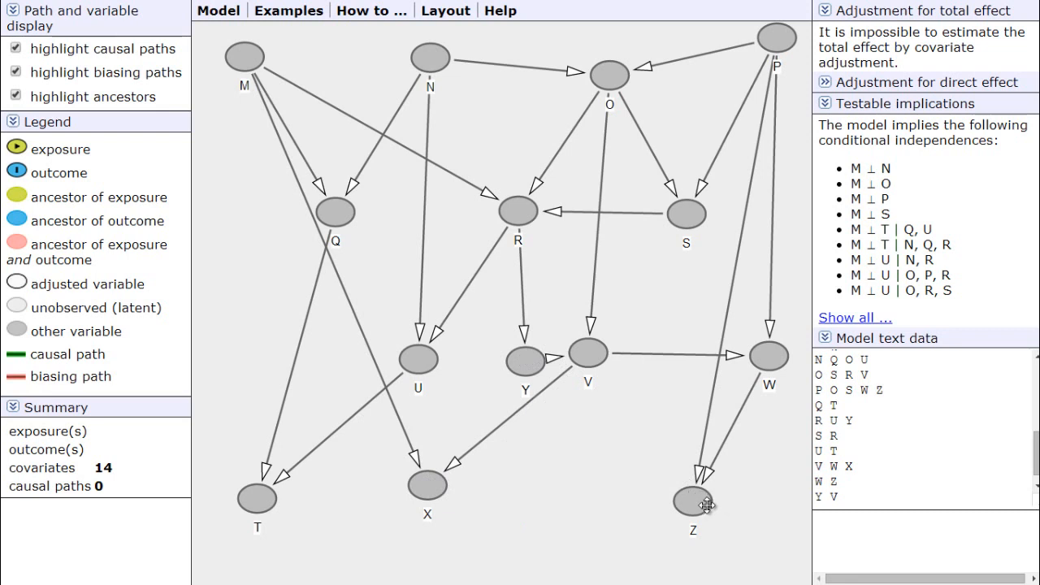
drag(693, 504, 605, 503)
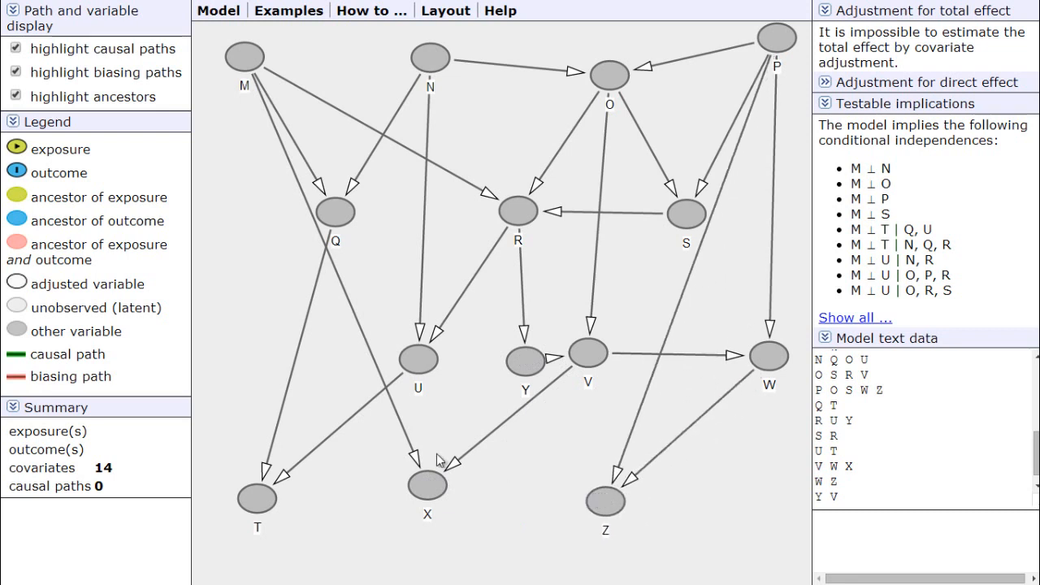
mouse_move(364, 219)
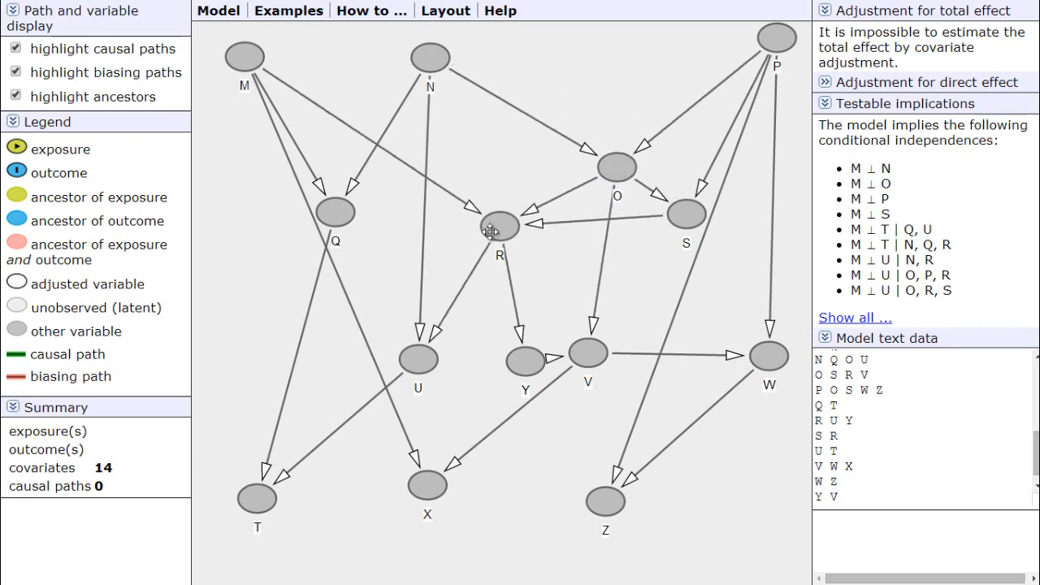
drag(417, 358, 410, 325)
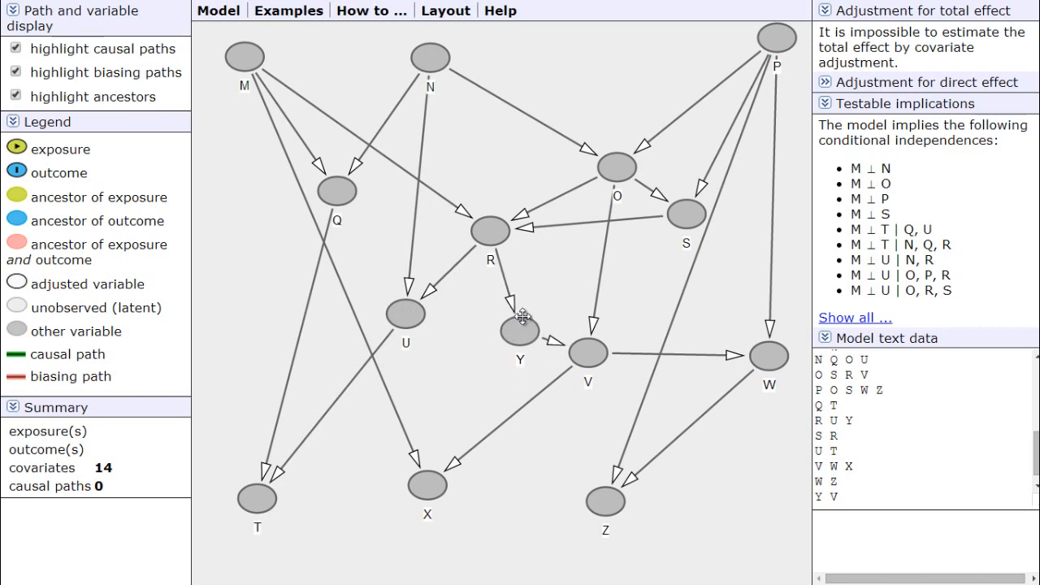
drag(520, 330, 531, 286)
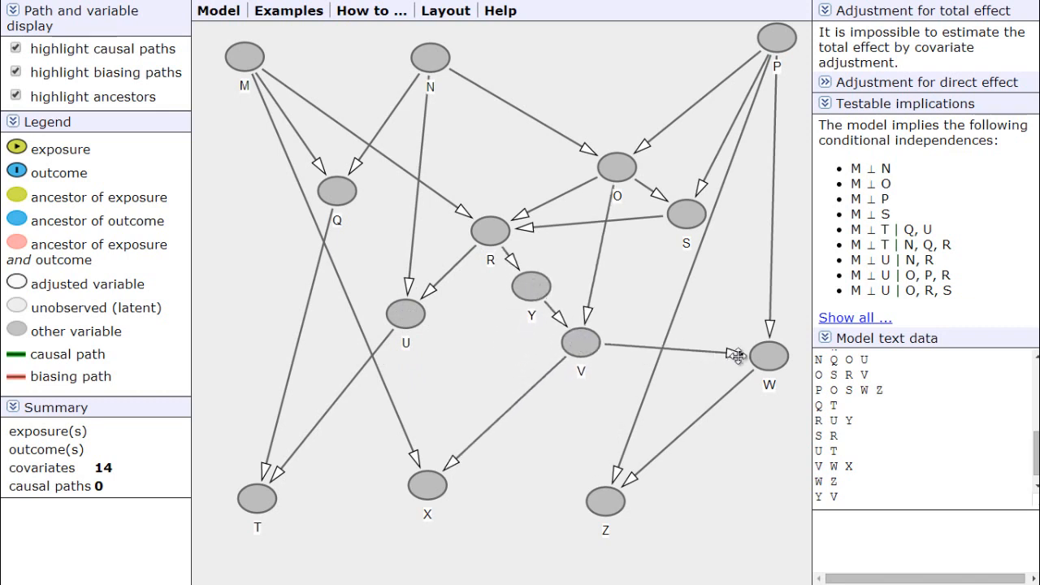
drag(768, 356, 625, 398)
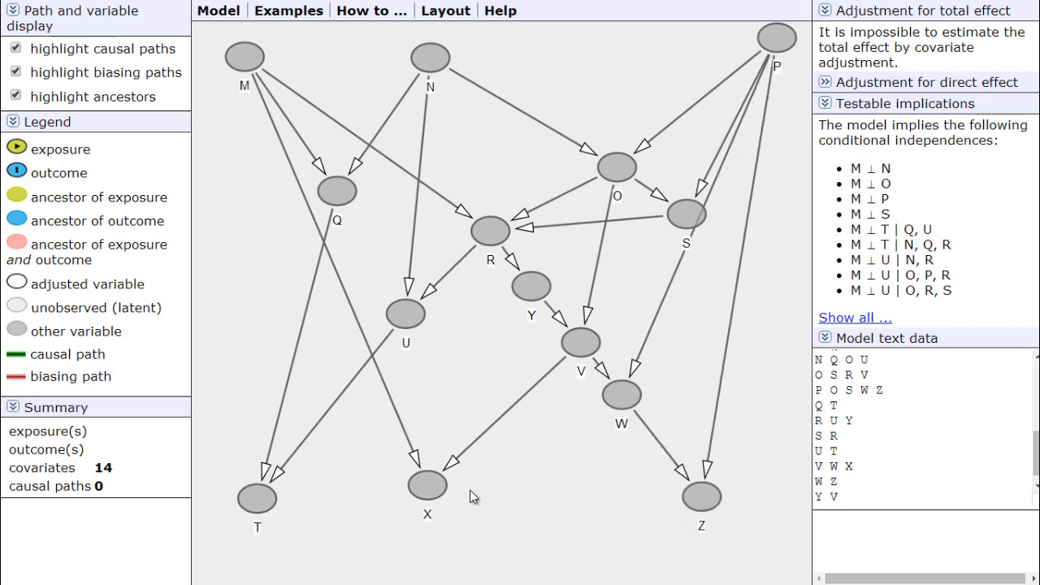
drag(428, 499, 455, 499)
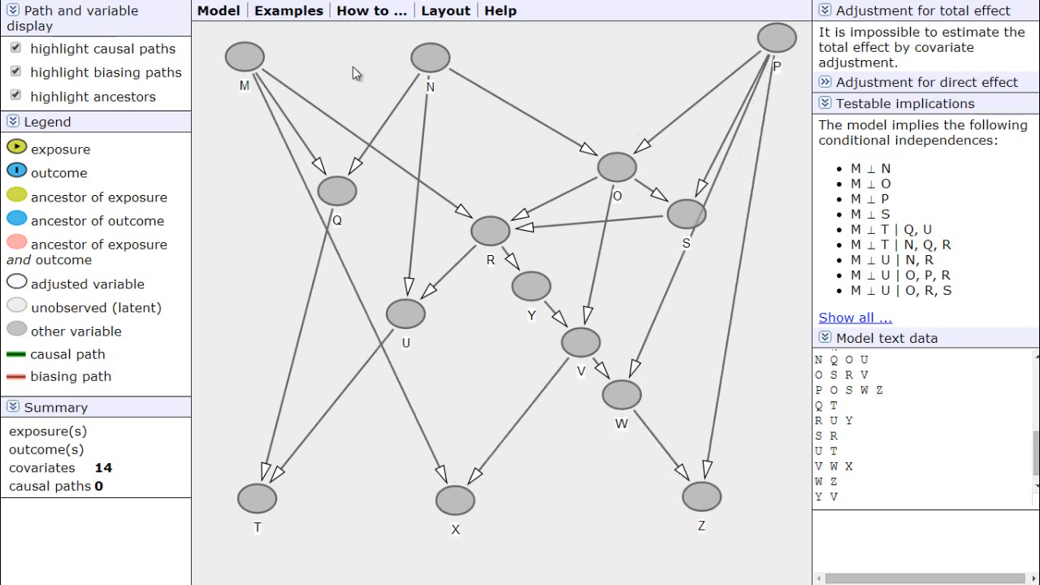
drag(776, 37, 743, 63)
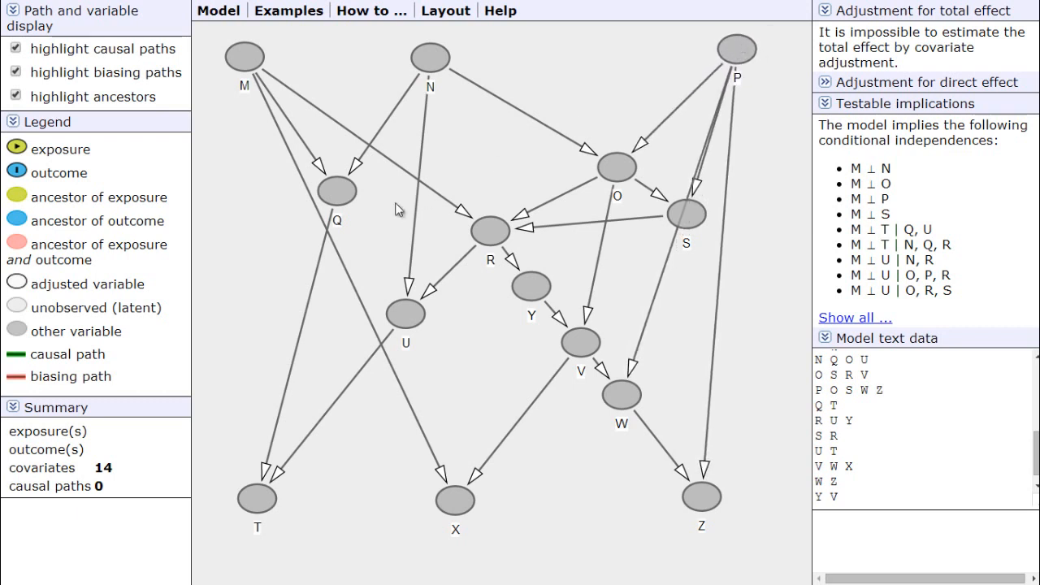
mouse_move(654, 209)
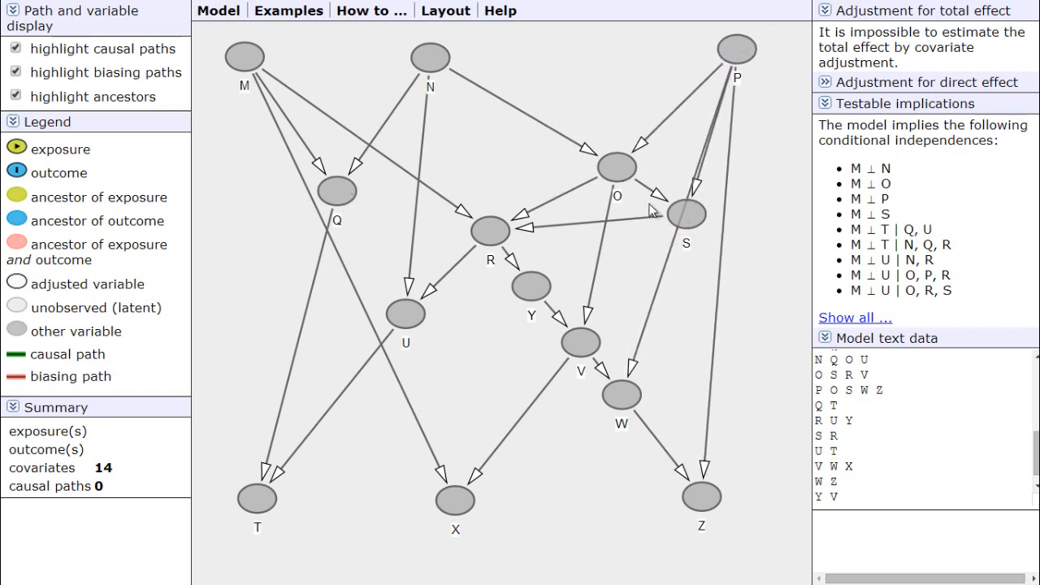
mouse_move(504, 280)
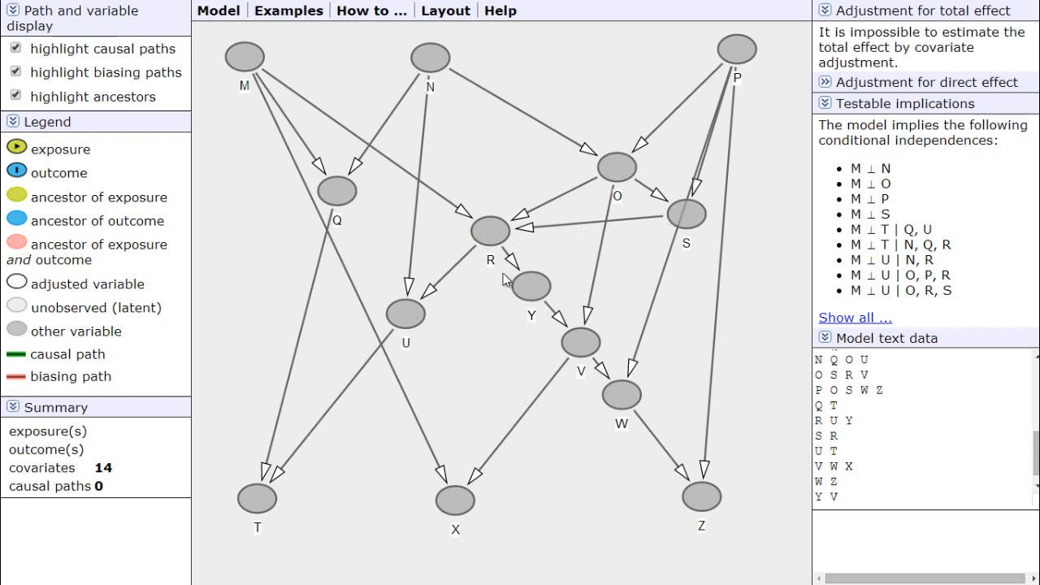
mouse_move(524, 442)
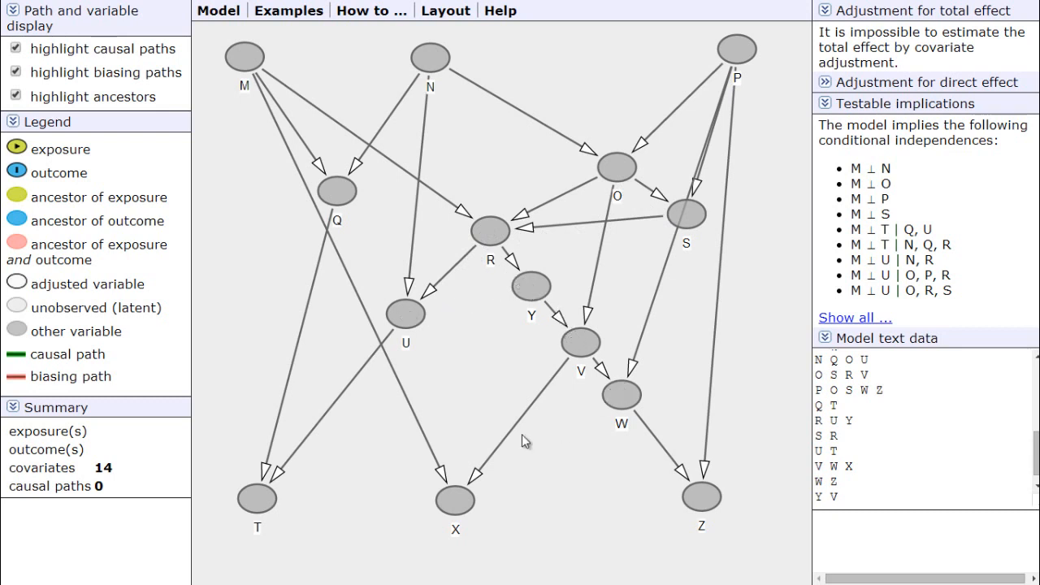
mouse_move(538, 455)
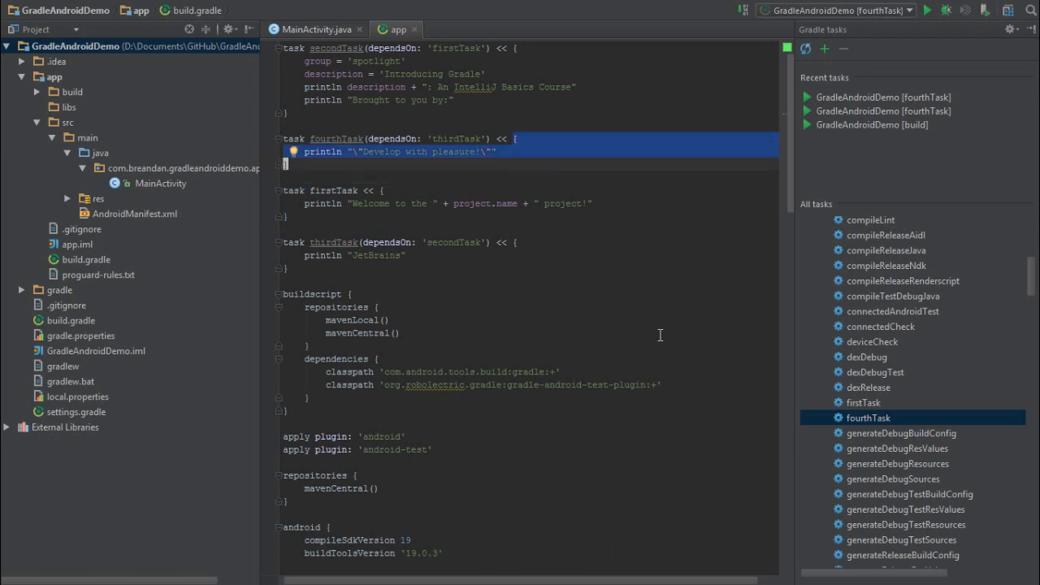
Step: Highlight the fourthTask block that depends on thirdTask, then clear the selection
key(escape)
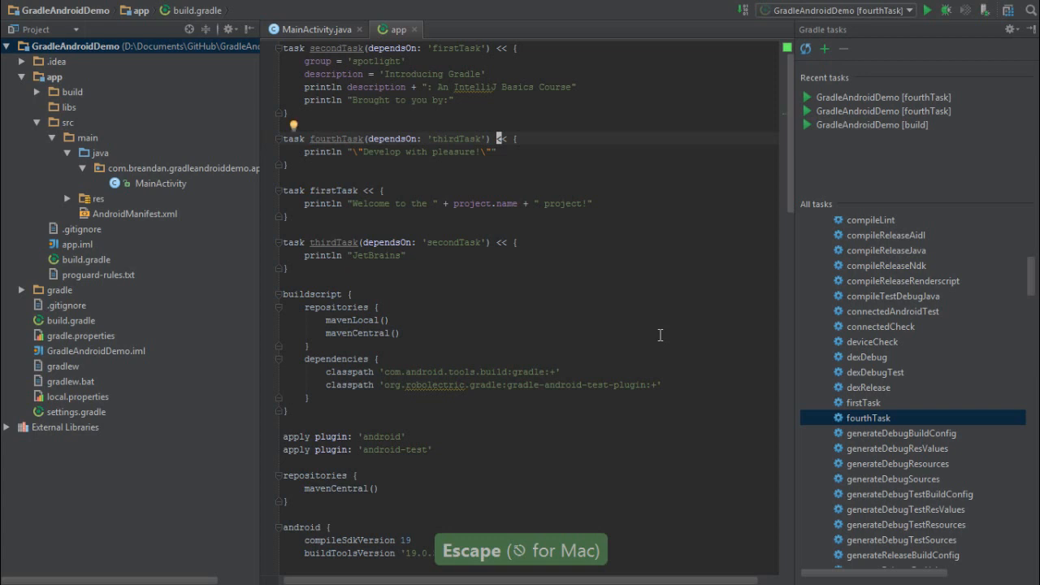
key(Escape)
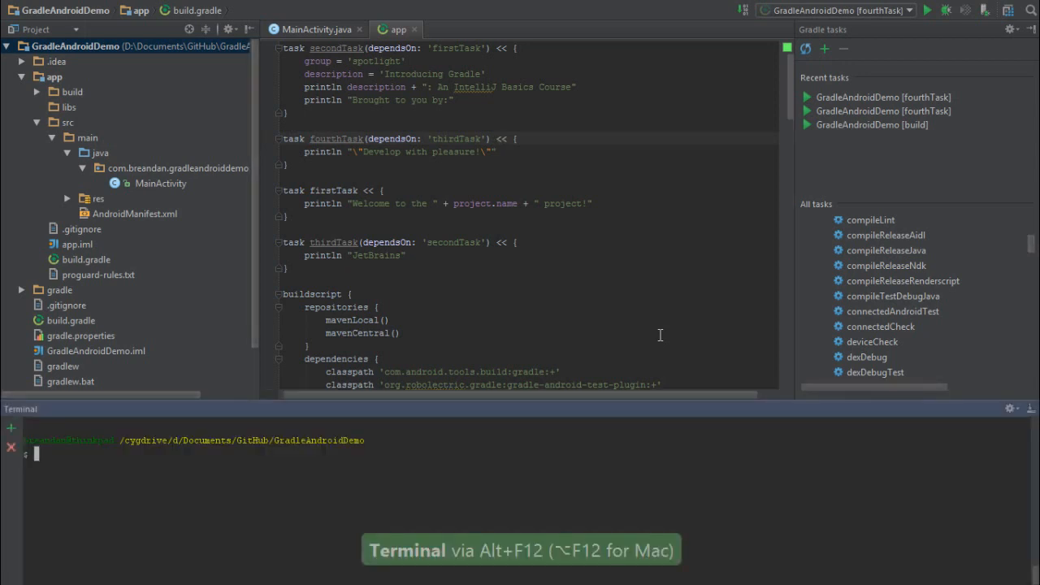
Step: Recall './gradlew -q fourthTask' from the shell history via 'gra' and run it
key(ctrl+r)
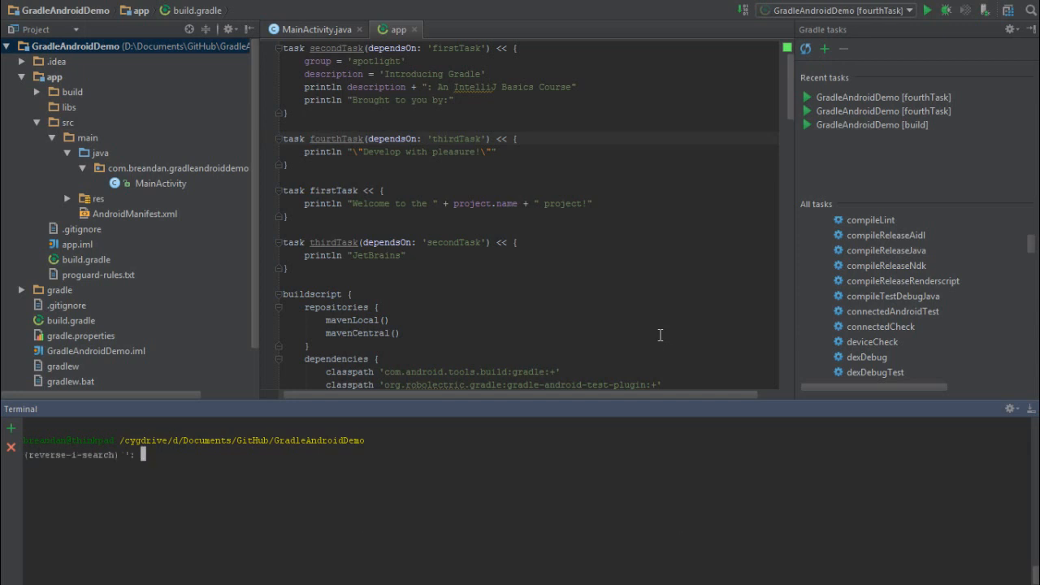
text(gradlew -q fourthTask)
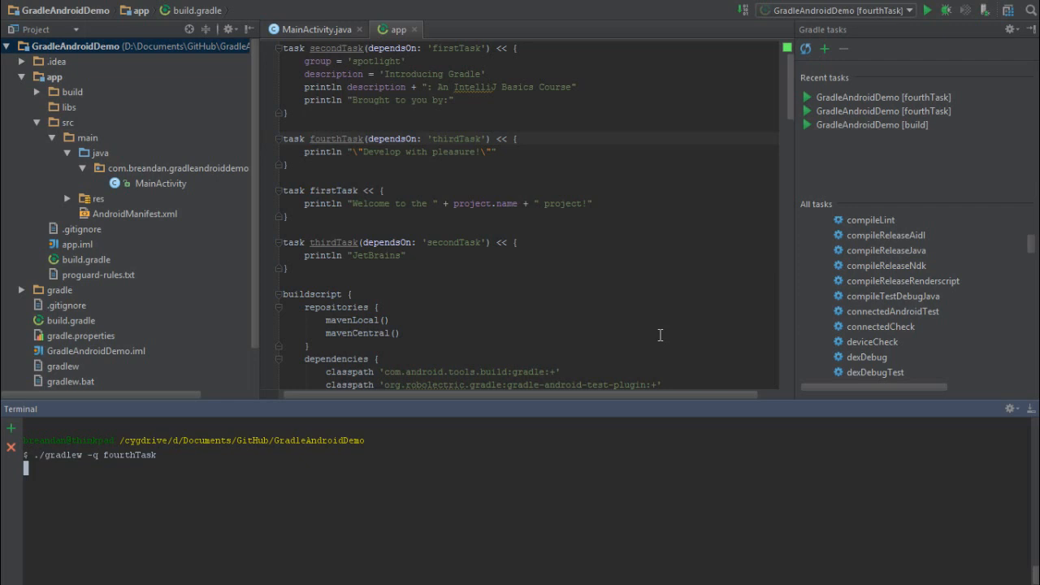
key(Return)
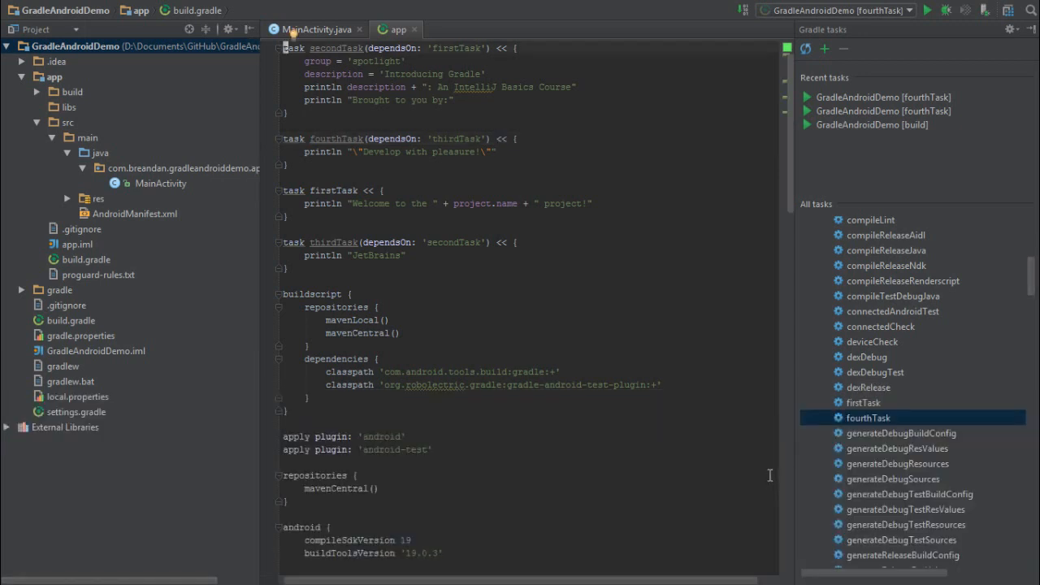
Step: Highlight the custom task definitions from secondTask through thirdTask in build.gradle
drag(289, 48, 289, 268)
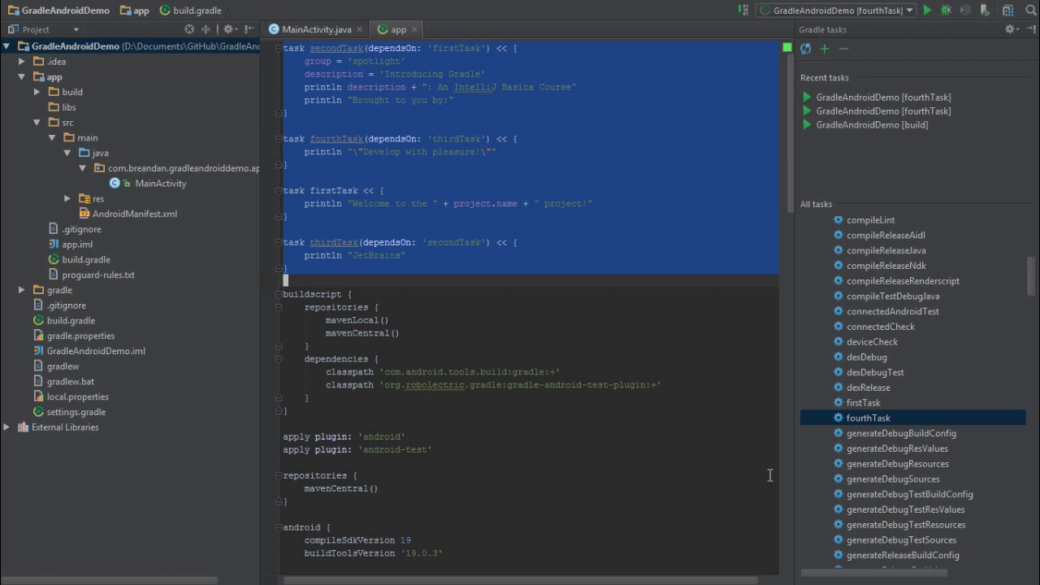
mouse_move(120, 16)
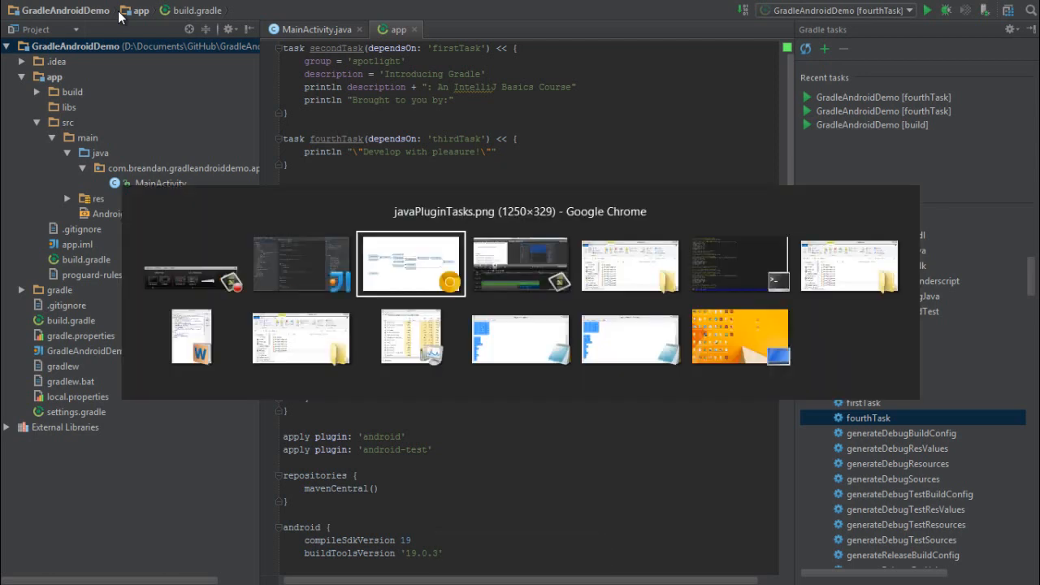
Step: Switch to the Chrome window showing the javaPluginTasks.png build diagram
click(410, 265)
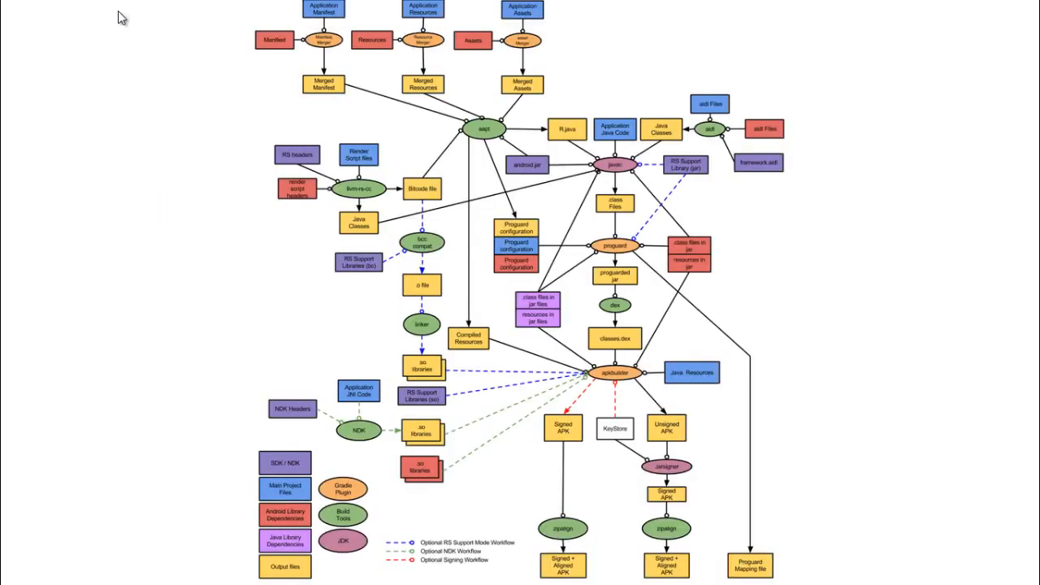
mouse_move(843, 145)
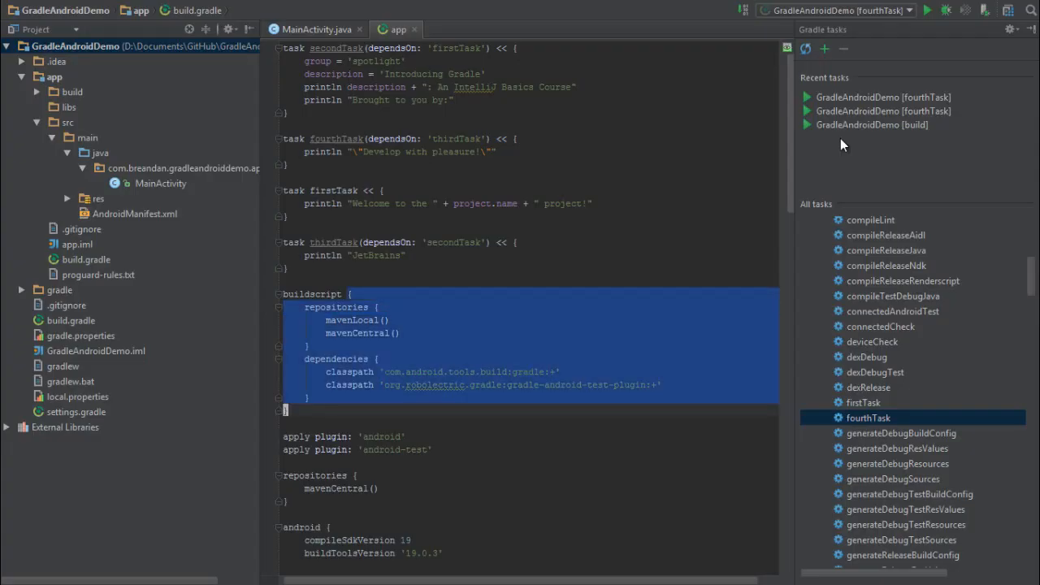
Step: Deselect the buildscript block and scroll through the android, androidTest and dependencies sections
key(escape)
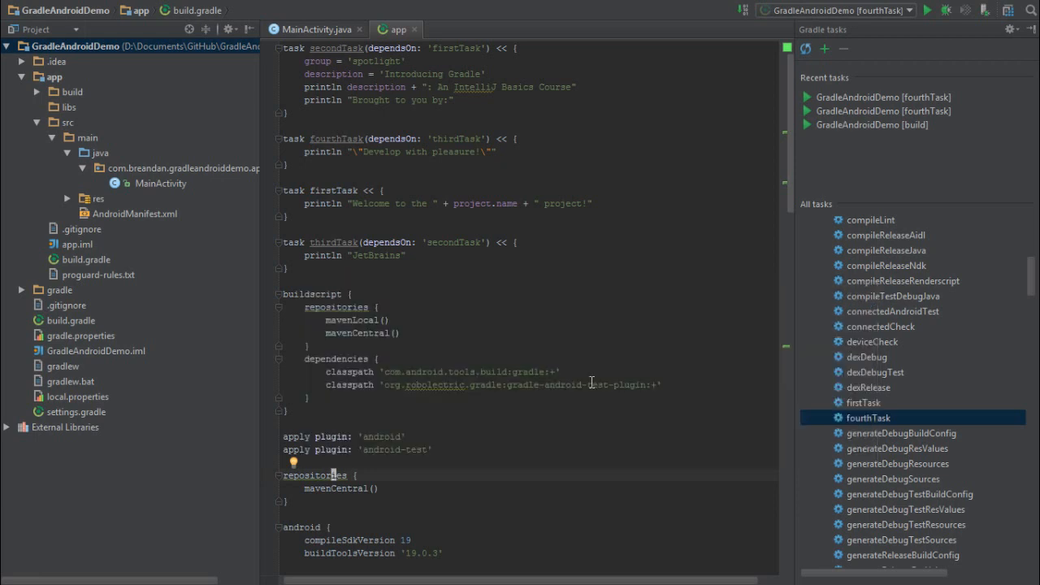
scroll(down, 3)
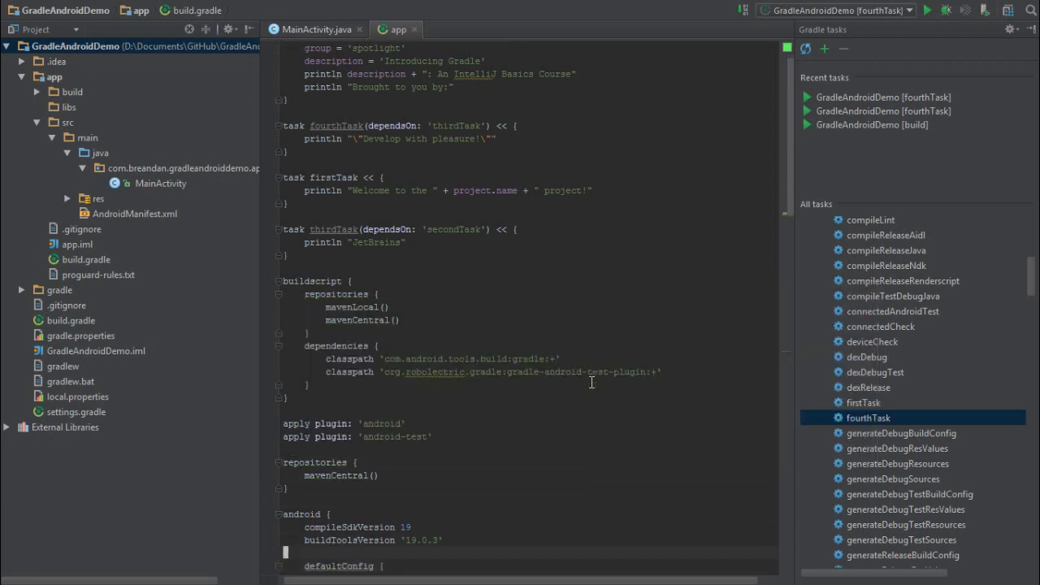
scroll(down, 3)
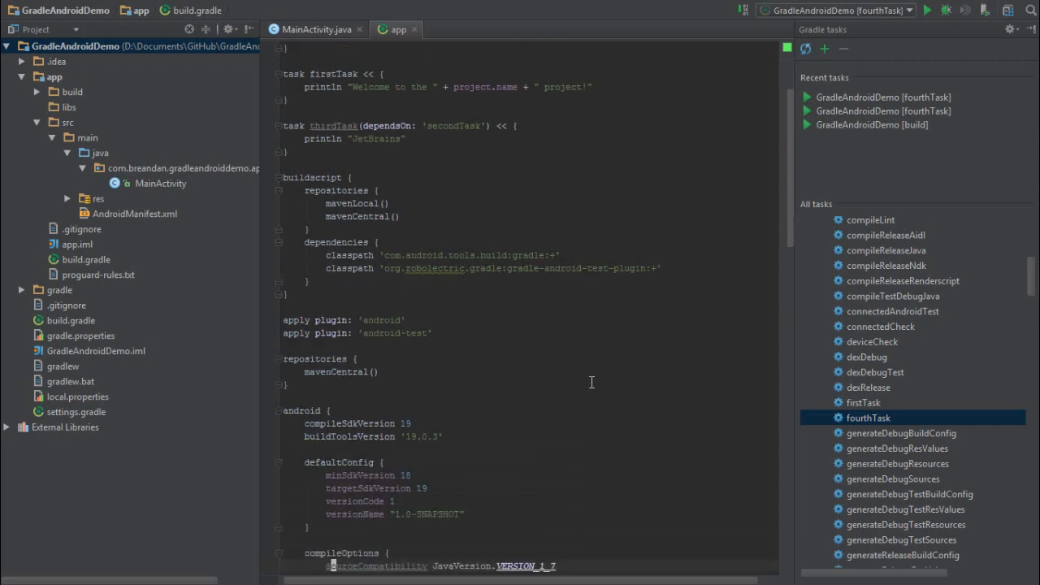
scroll(down, 3)
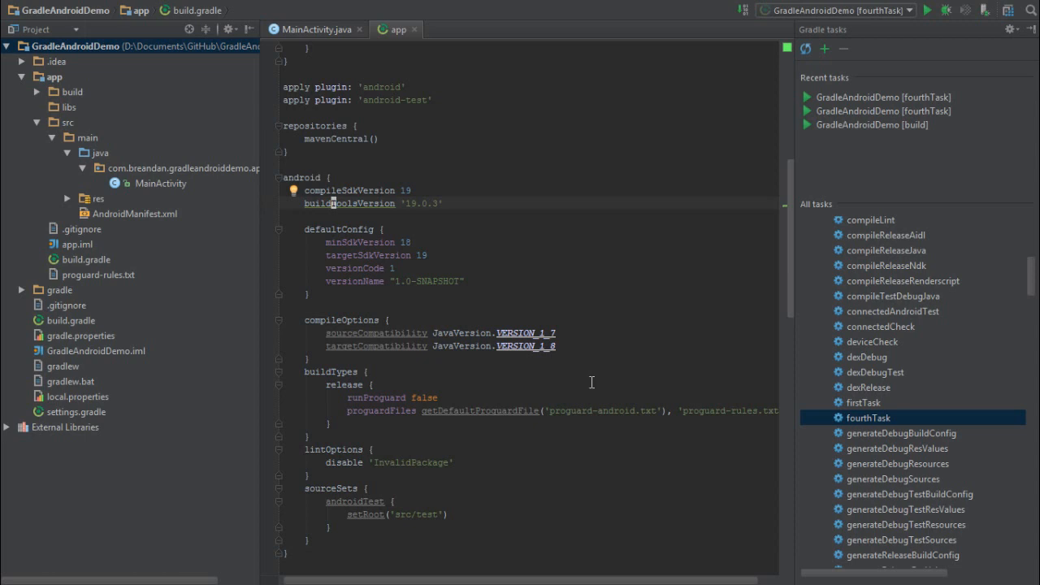
scroll(down, 3)
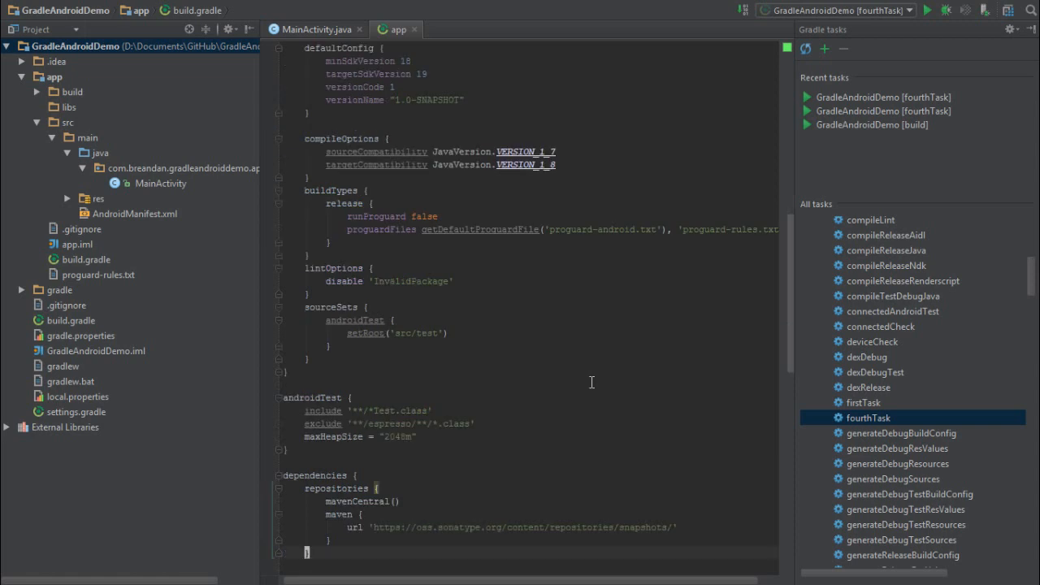